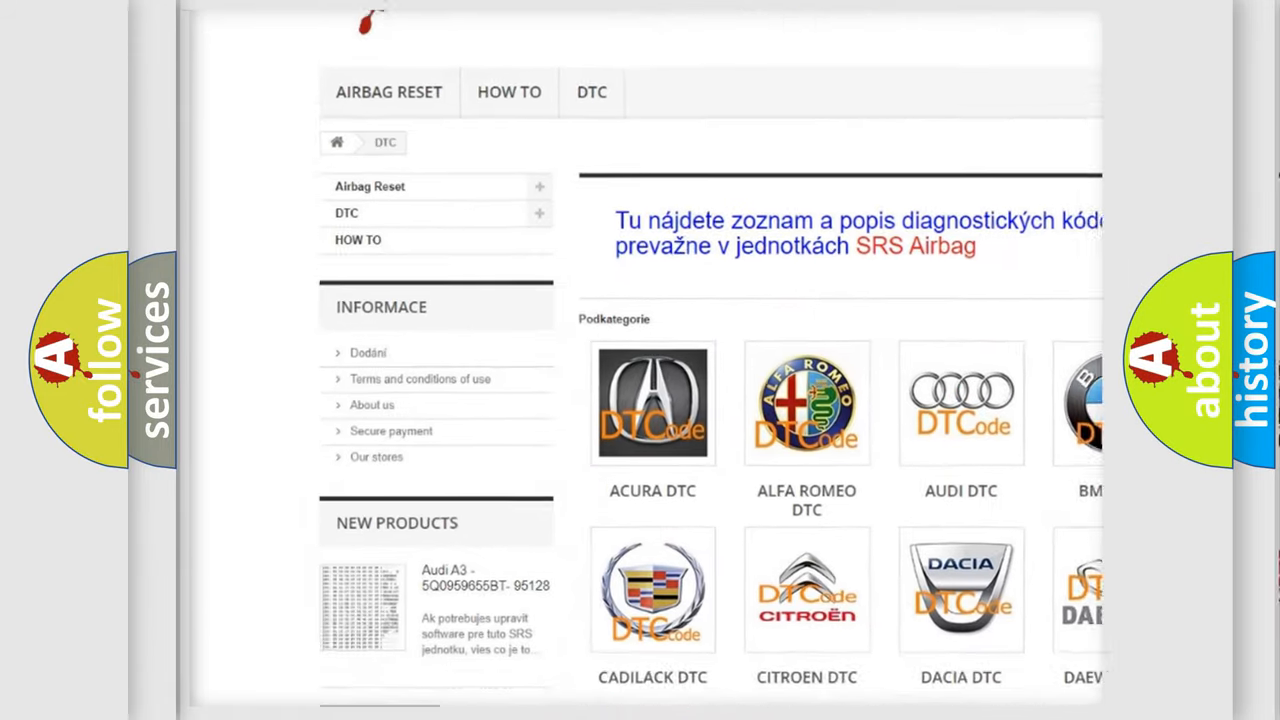
scroll(down, 3)
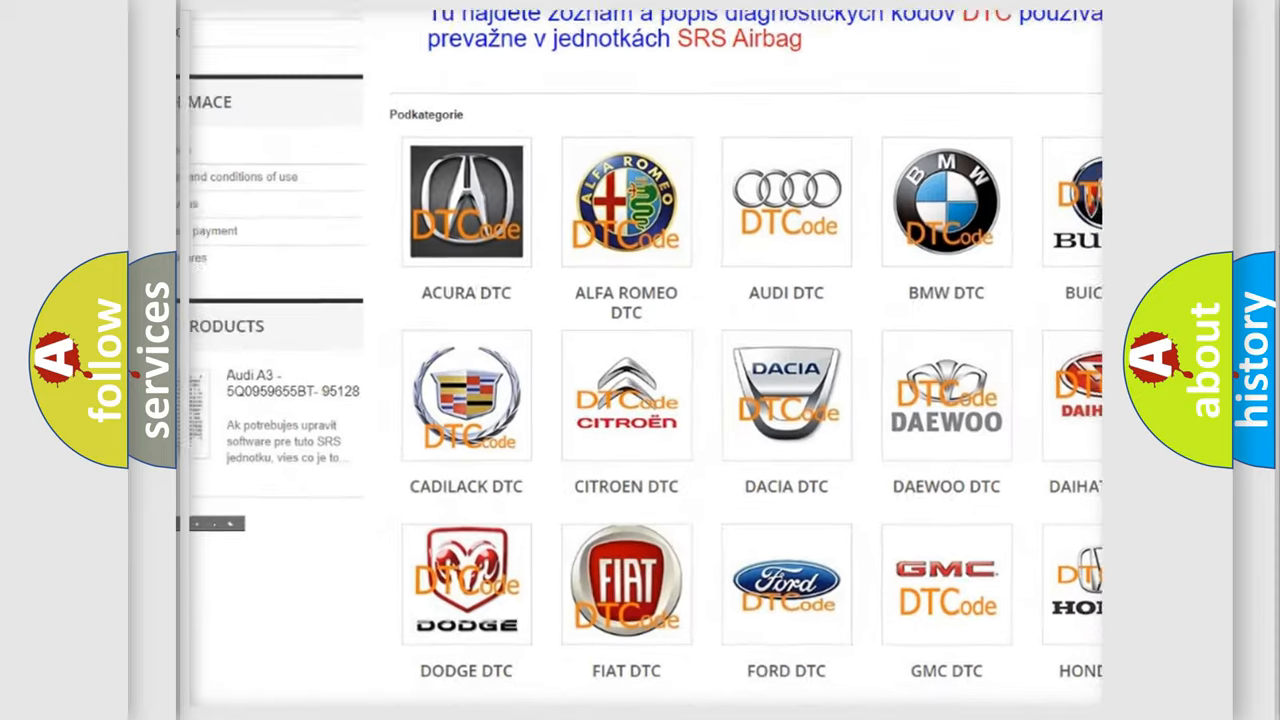
scroll(down, 3)
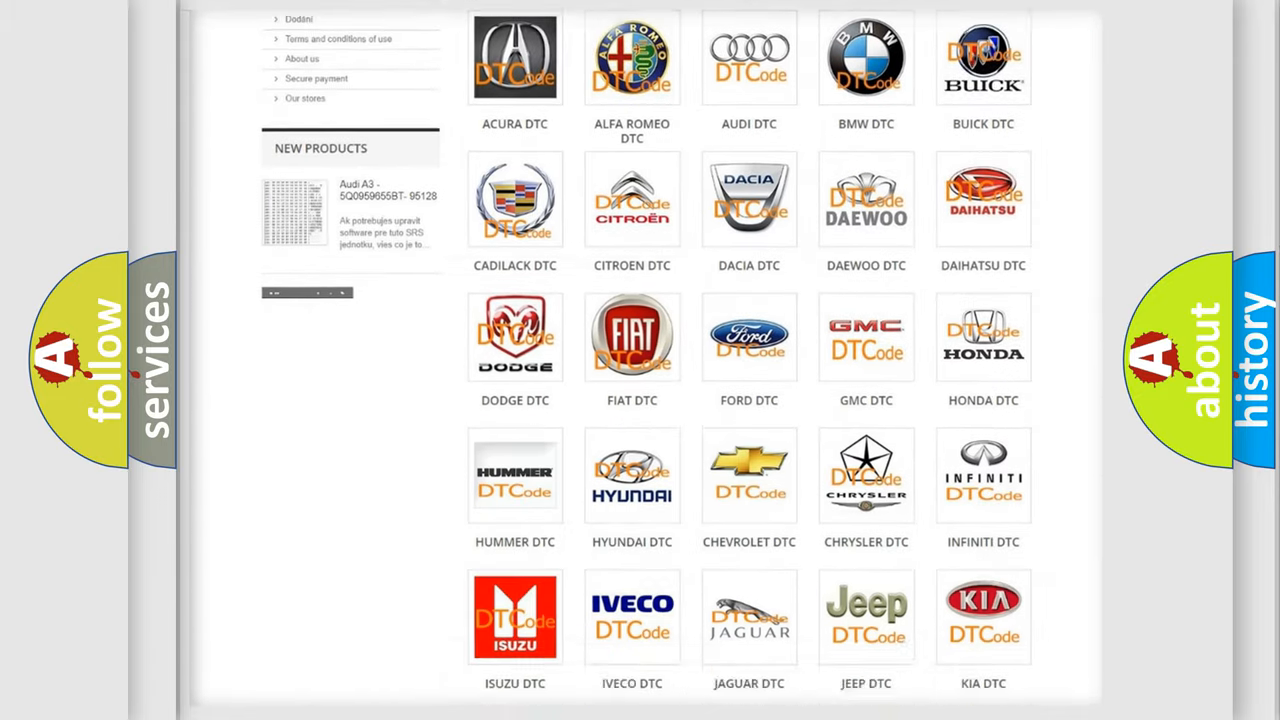
scroll(down, 3)
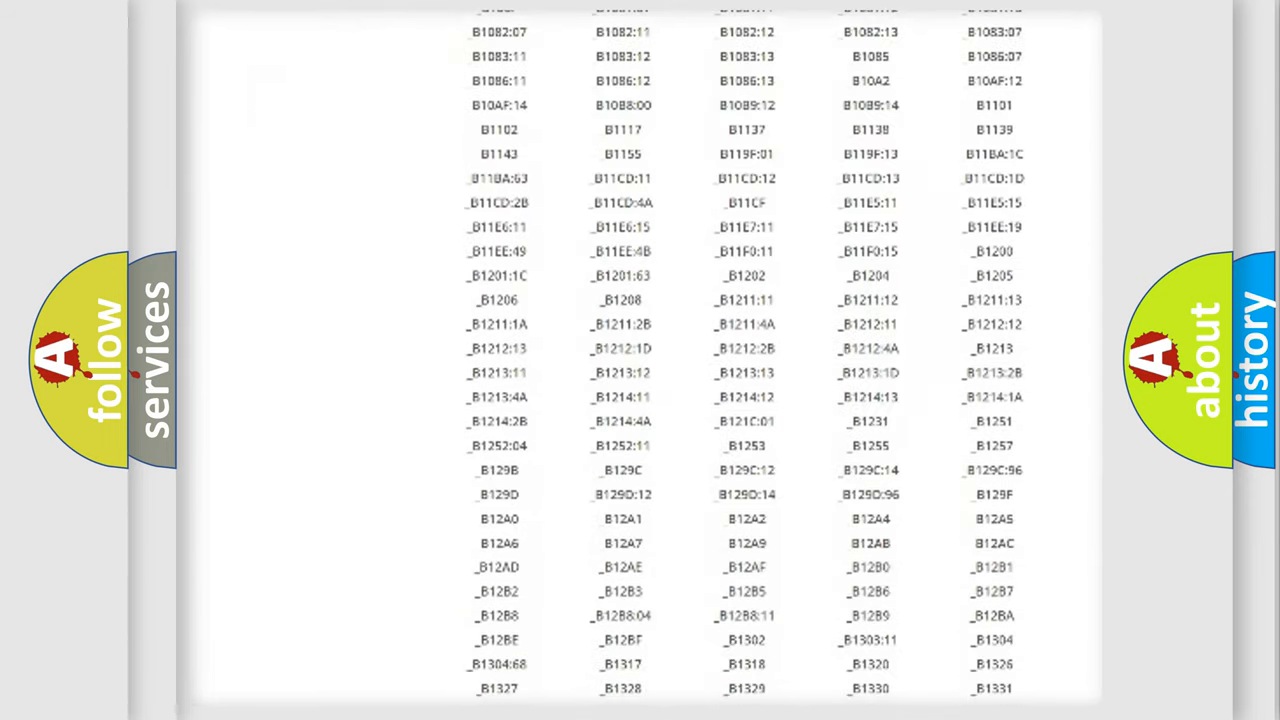
scroll(down, 3)
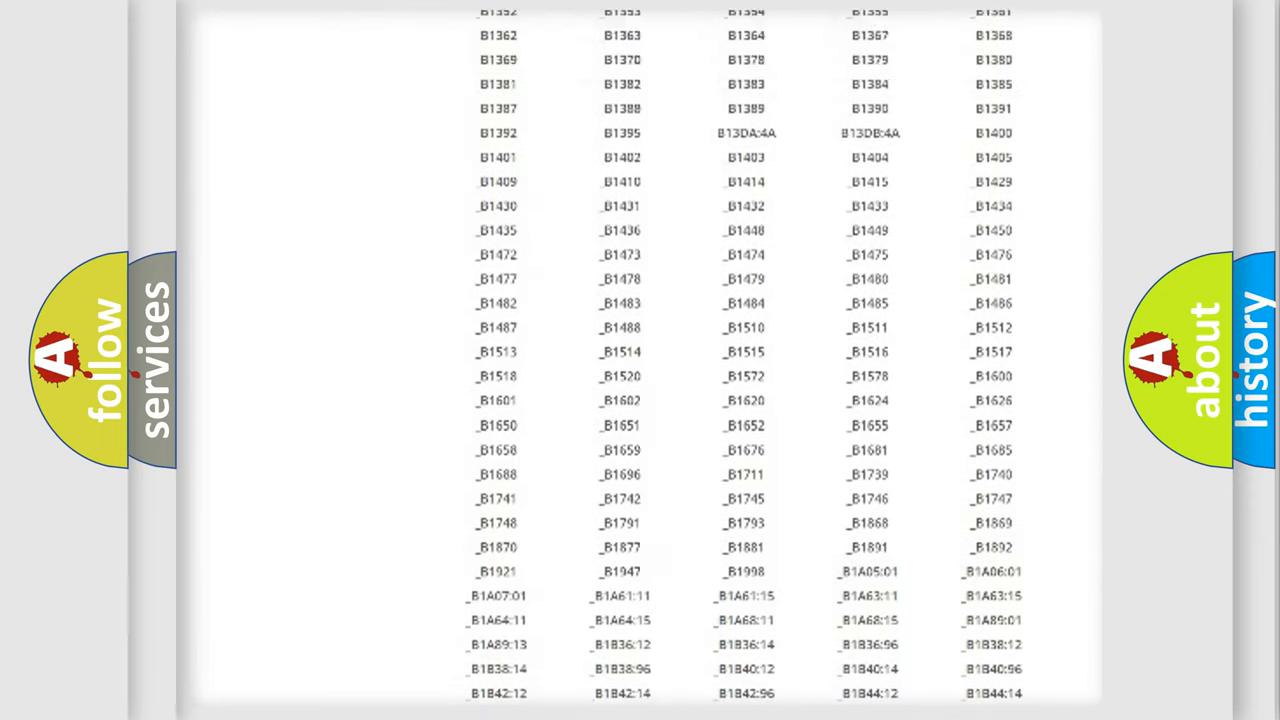